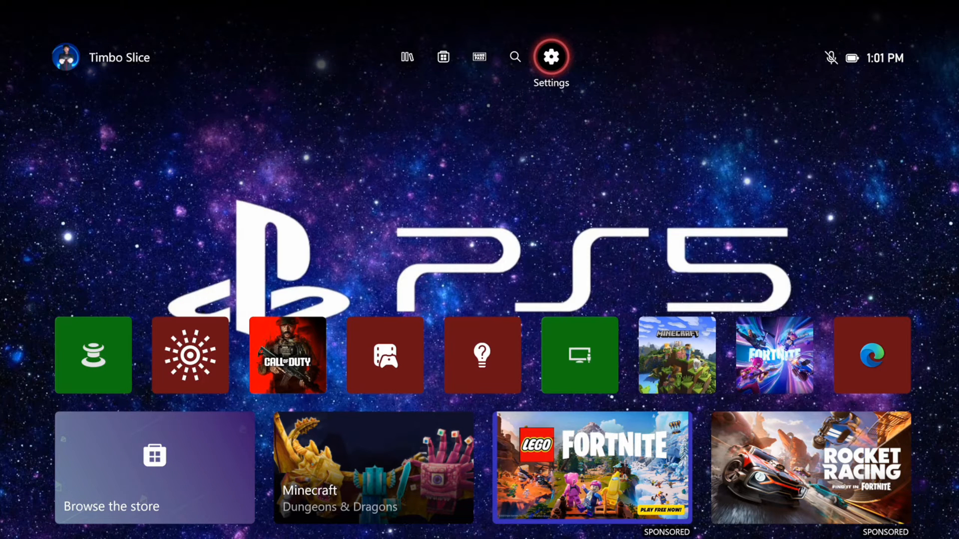
Open Xbox Settings from home and go to the Accessibility section
click(549, 56)
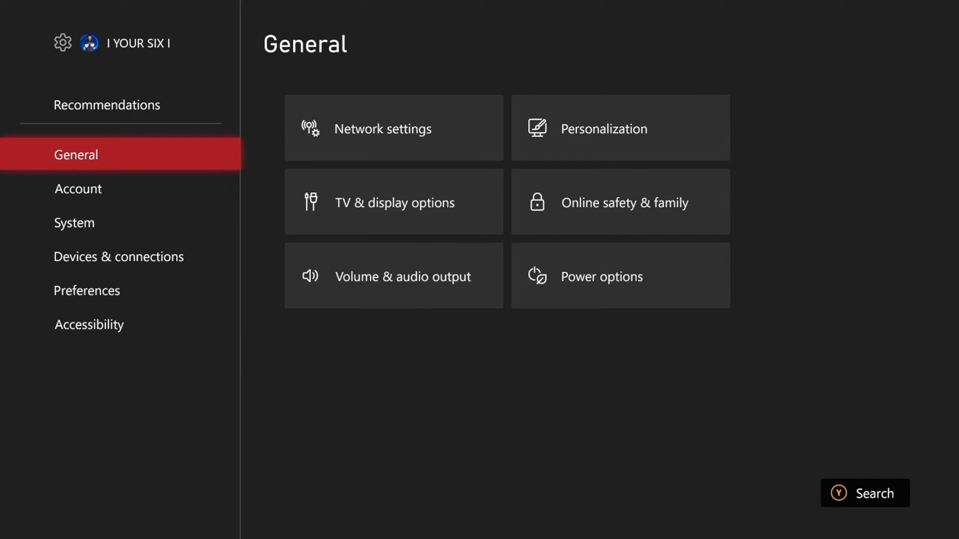
click(88, 324)
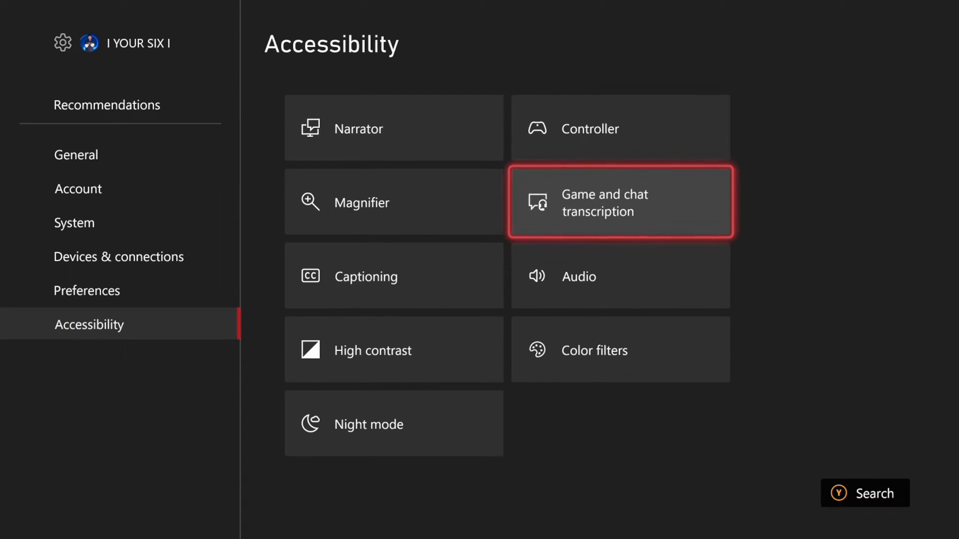
Open Game and chat transcription and set the party chat text-to-speech voice to Ryan
click(619, 202)
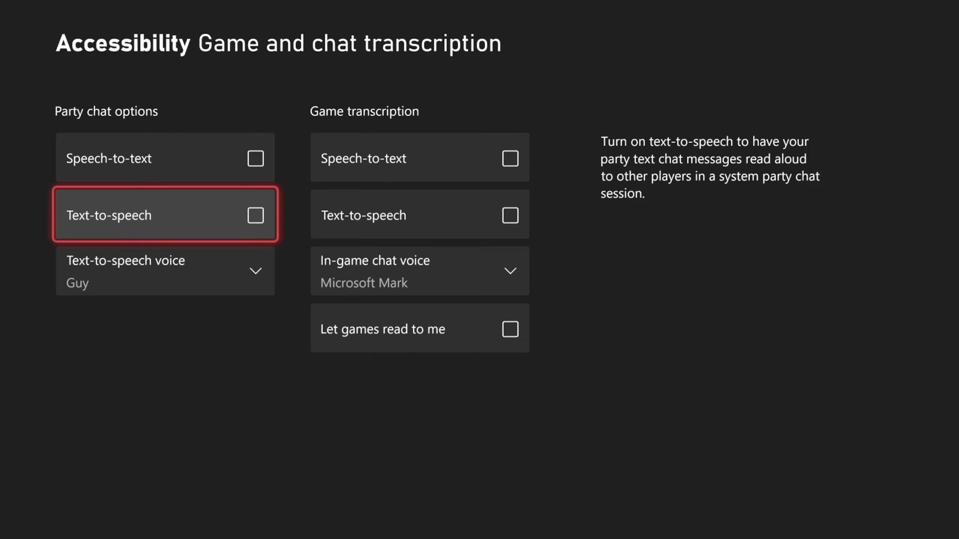
click(166, 271)
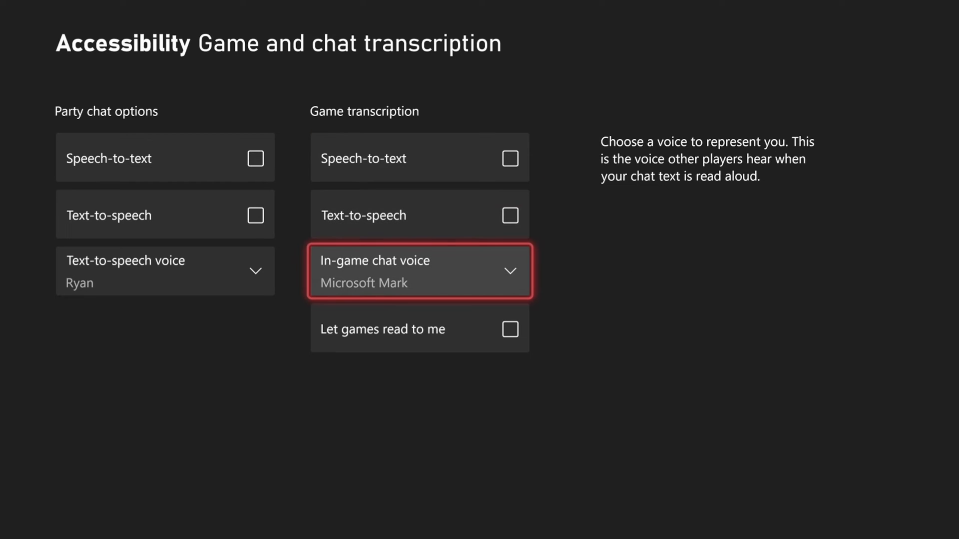
Browse the in-game chat voice list and keep Microsoft Mark selected
click(419, 271)
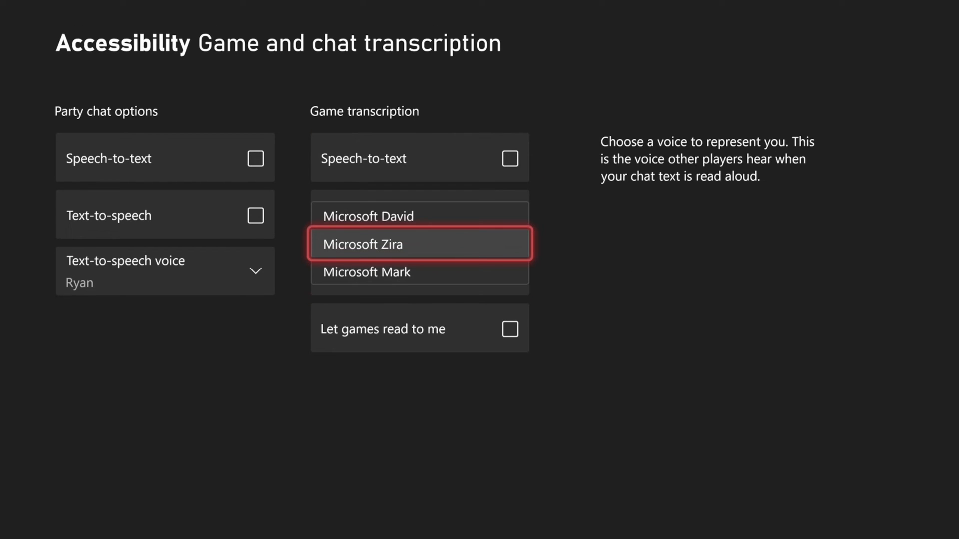
click(367, 273)
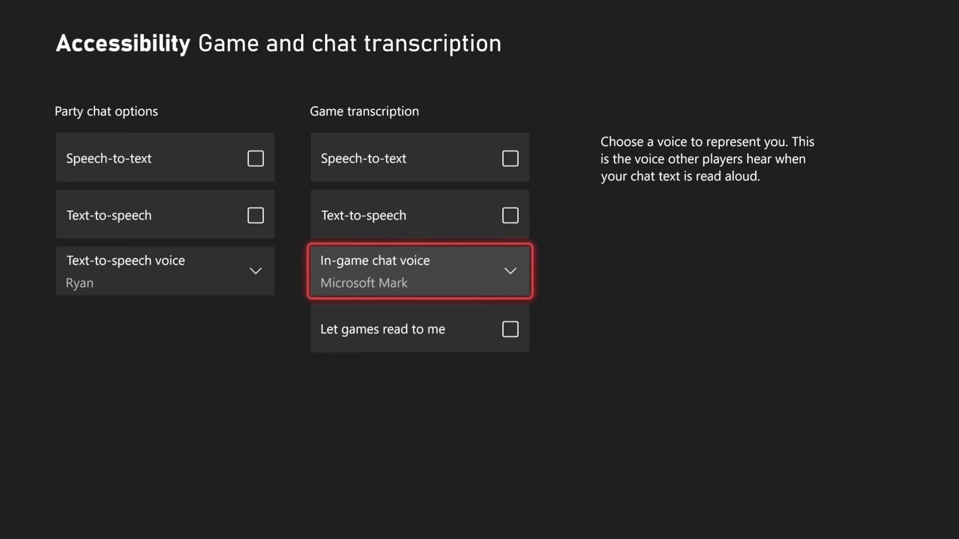